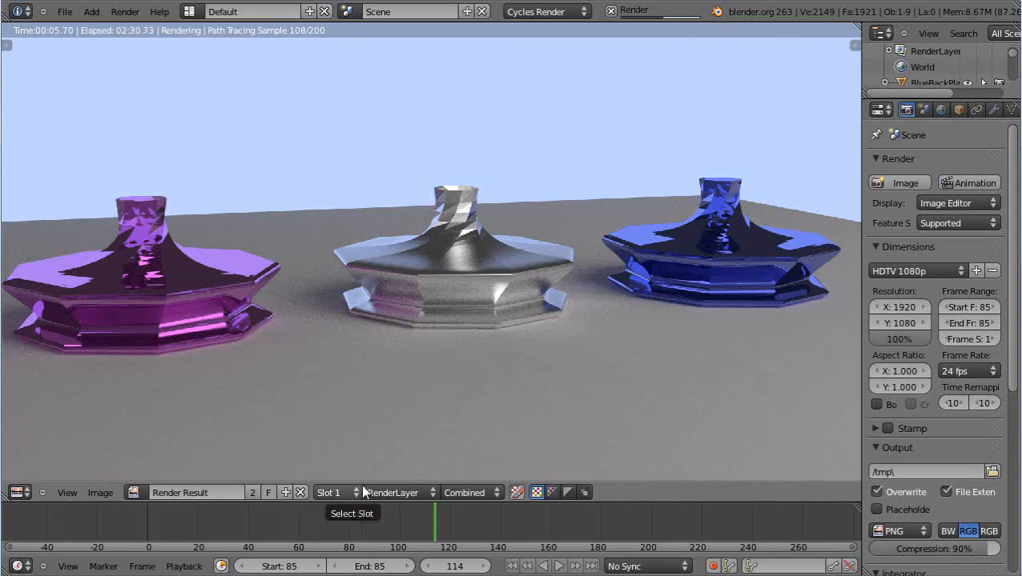
{"action": "mouse_move", "coordinate": [468, 397]}
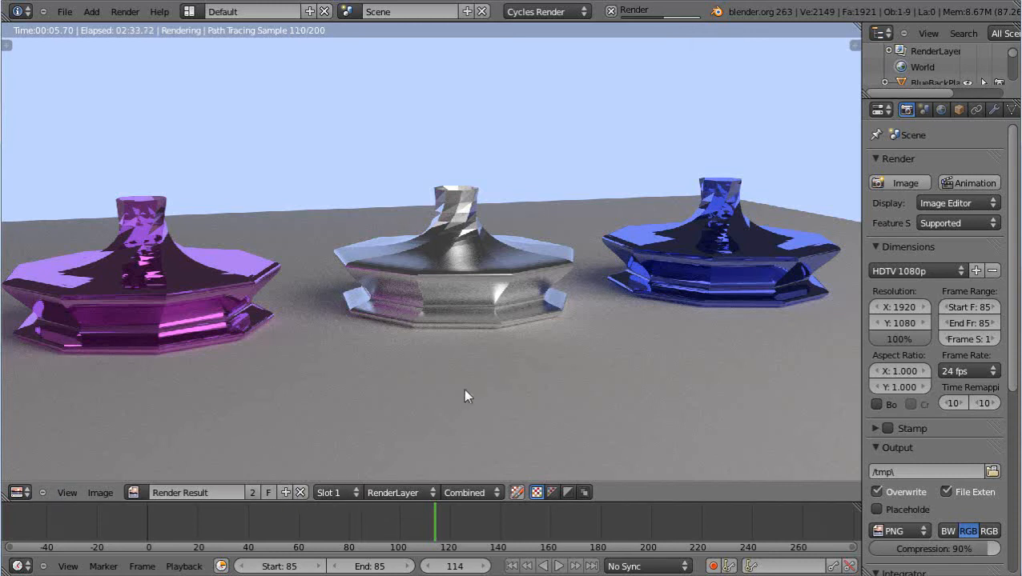
{"action": "mouse_move", "coordinate": [738, 269]}
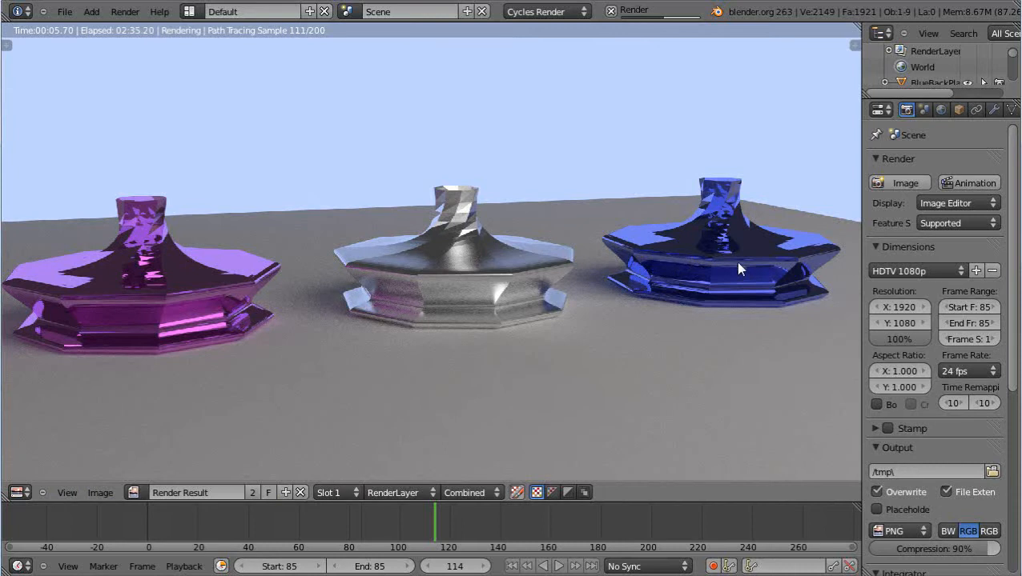
{"action": "mouse_move", "coordinate": [522, 322]}
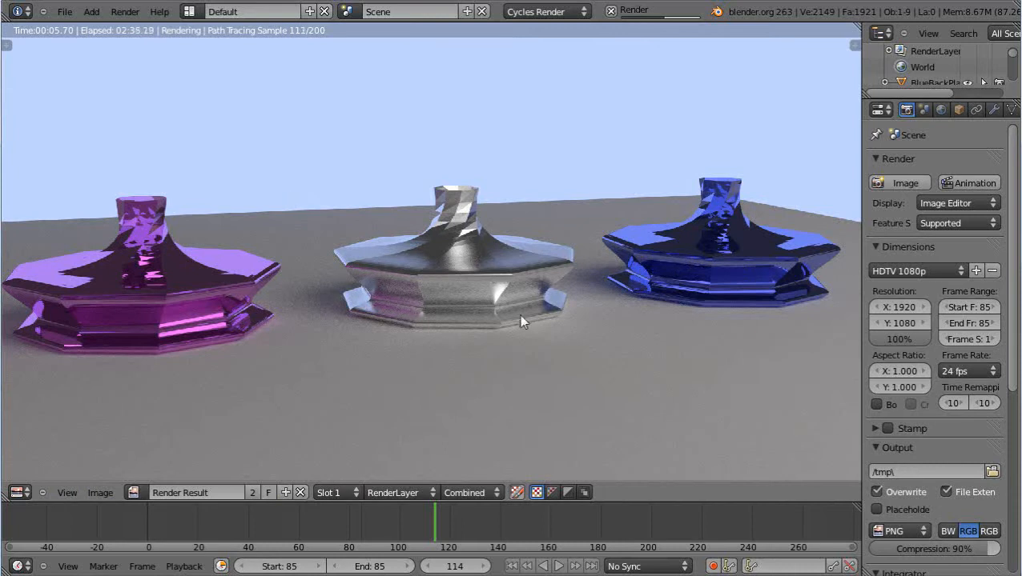
{"action": "mouse_move", "coordinate": [434, 259]}
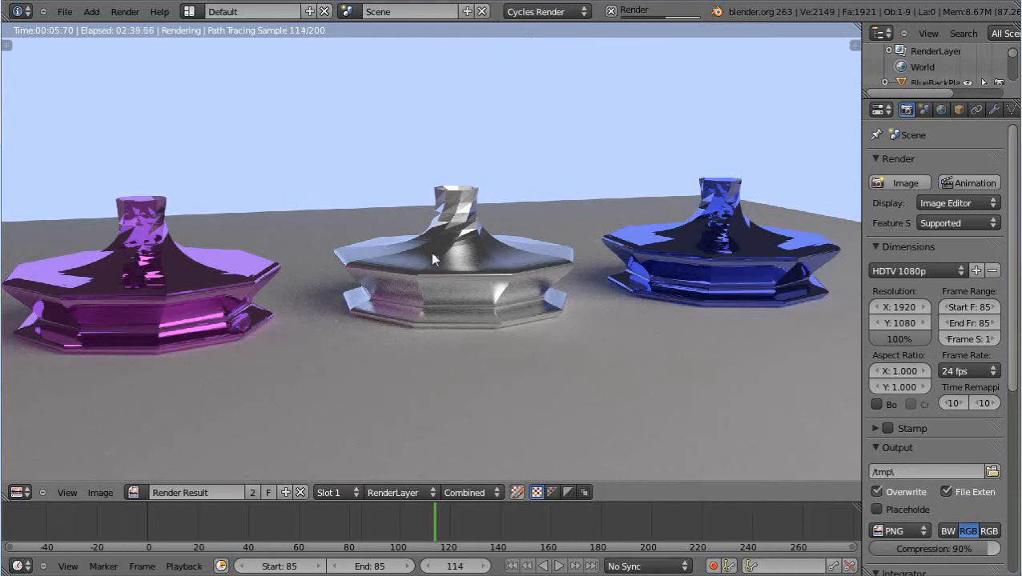
{"action": "mouse_move", "coordinate": [440, 344]}
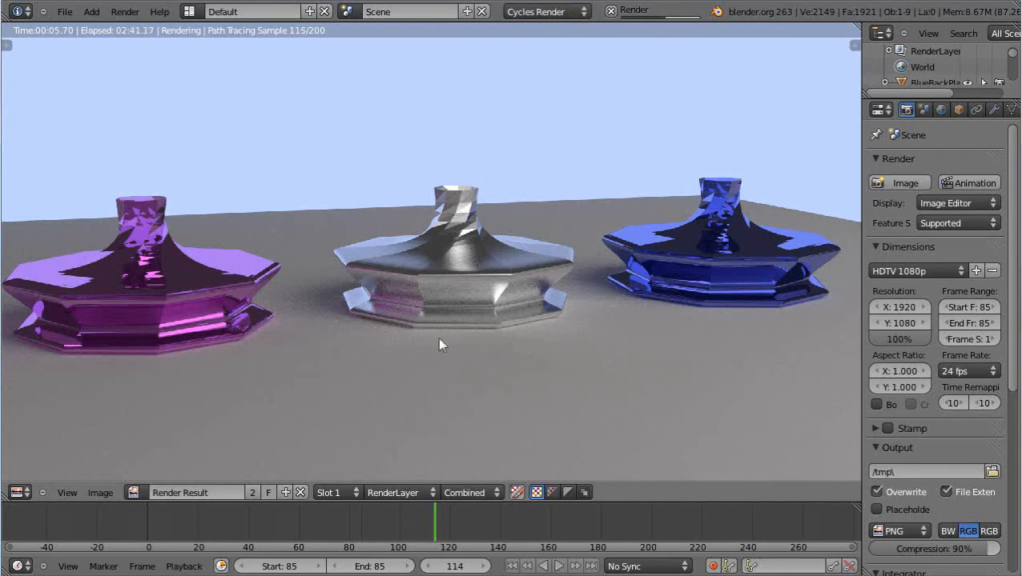
{"action": "mouse_move", "coordinate": [650, 380]}
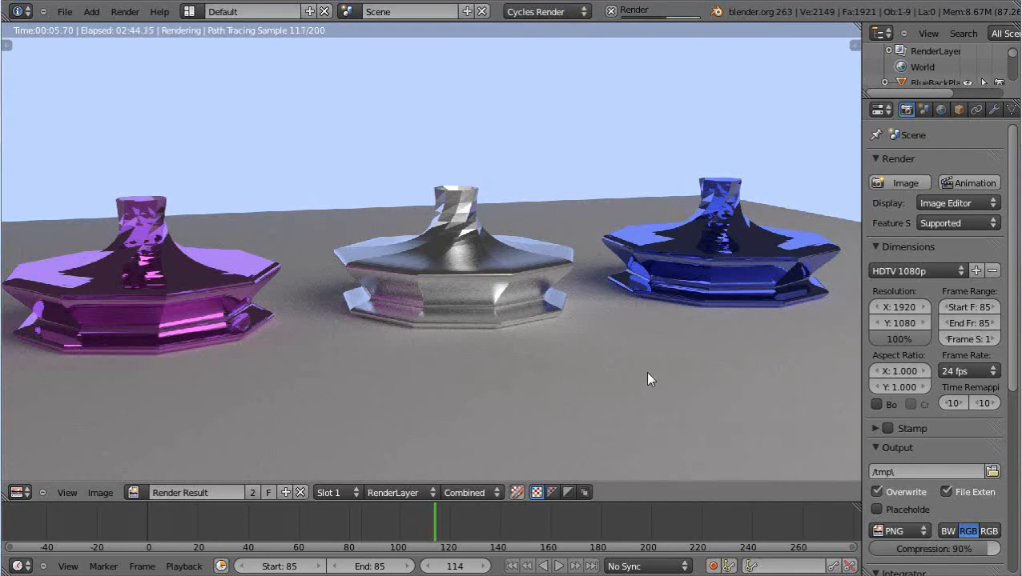
{"action": "mouse_move", "coordinate": [637, 355]}
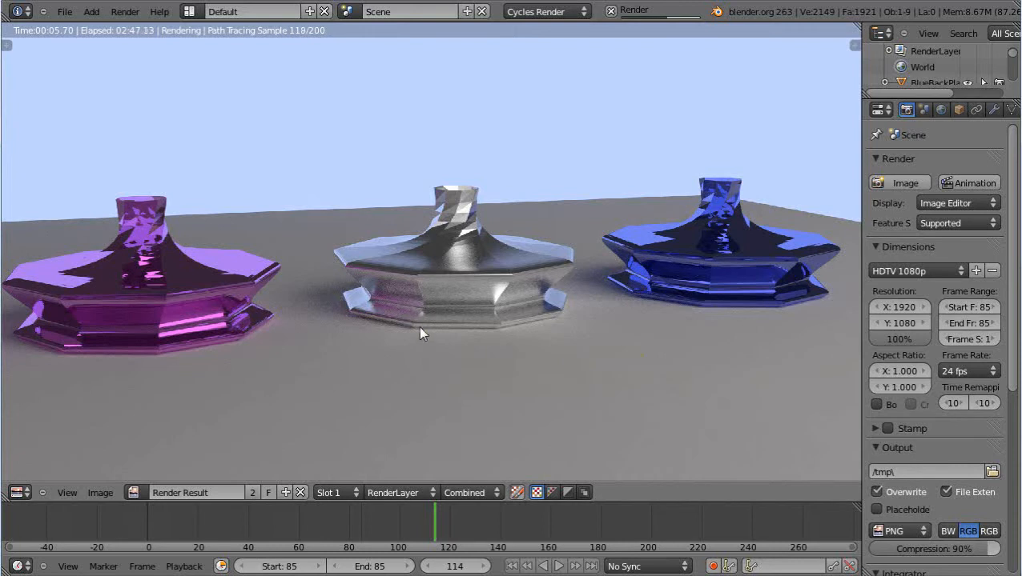
{"action": "mouse_move", "coordinate": [603, 197]}
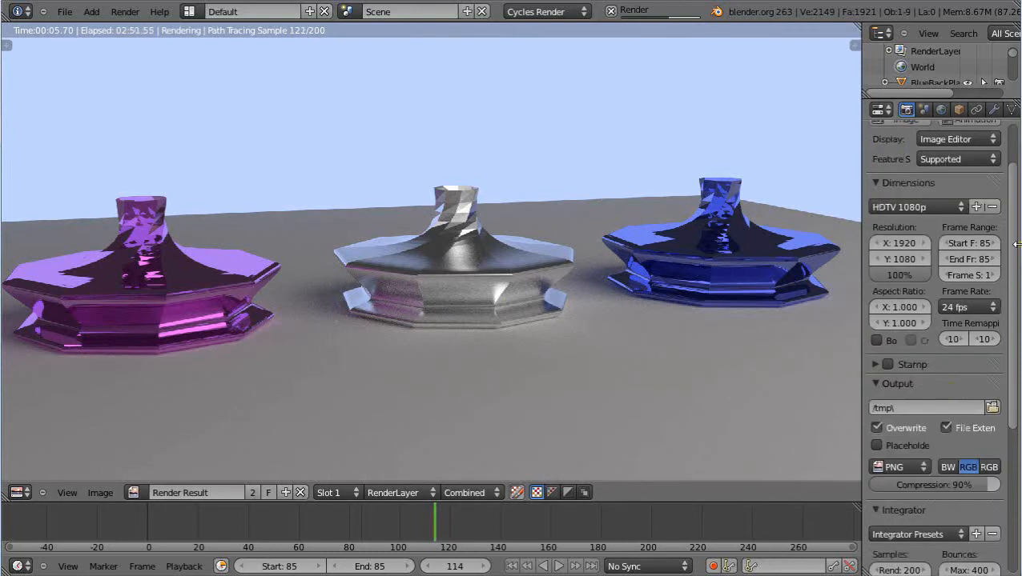
Step: Zoom in on the silver bottle stopper in the refining Cycles render
{"action": "scroll", "scroll_direction": "down", "scroll_amount": 3}
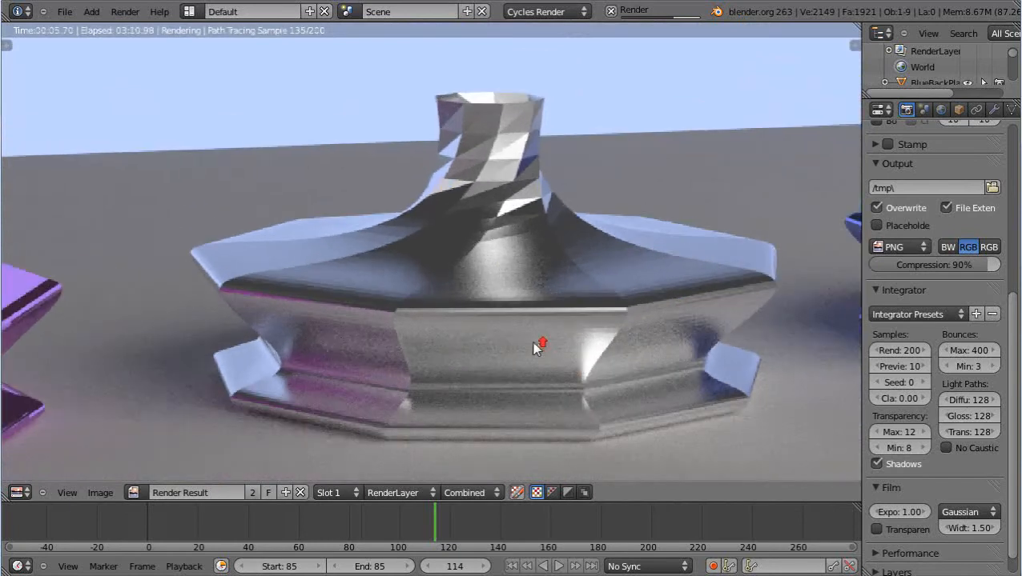
{"action": "mouse_move", "coordinate": [536, 295]}
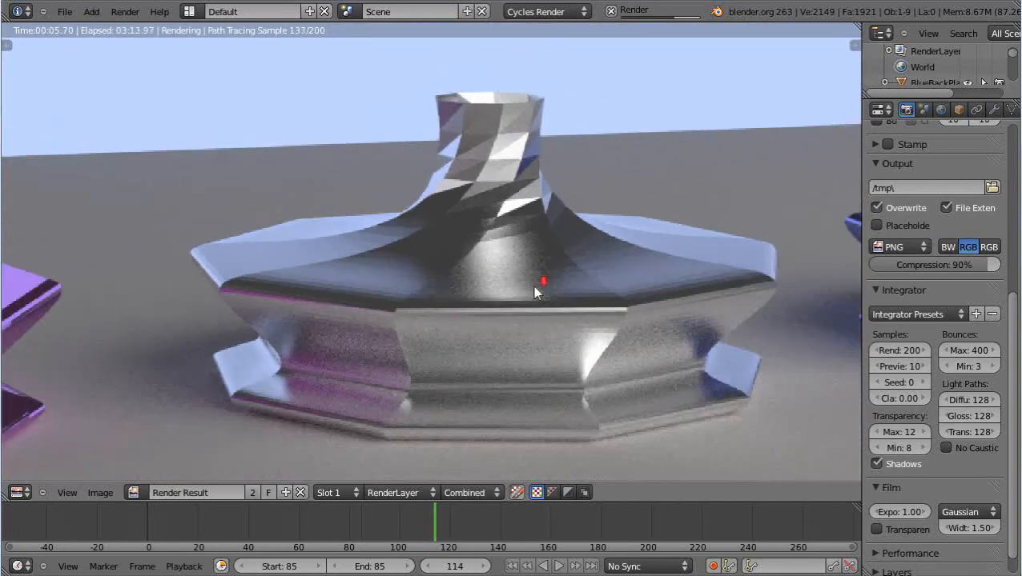
{"action": "mouse_move", "coordinate": [519, 288]}
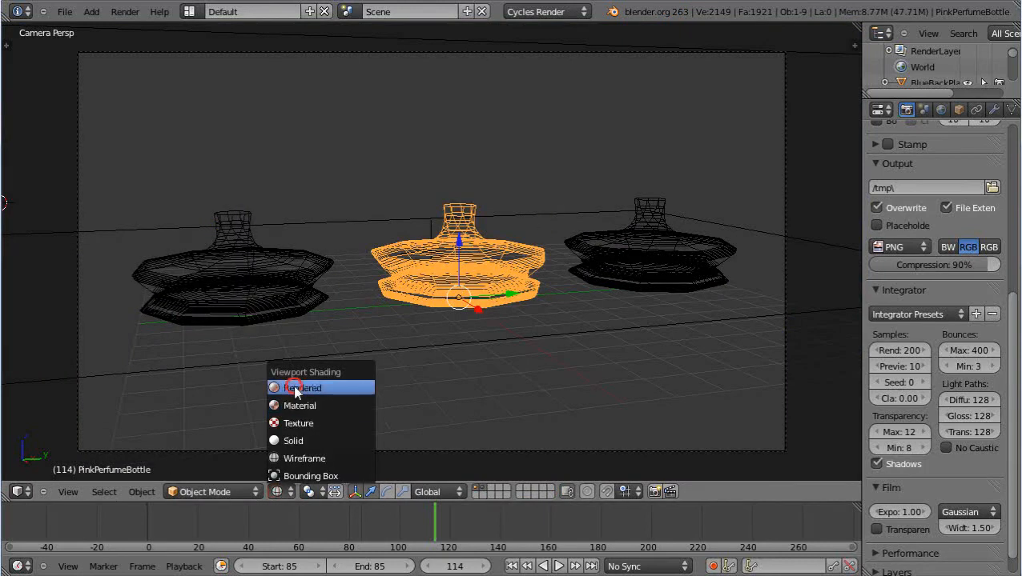
Step: Switch the viewport to Rendered preview and show the PinkBottle material settings
{"action": "left_click", "coordinate": [301, 388]}
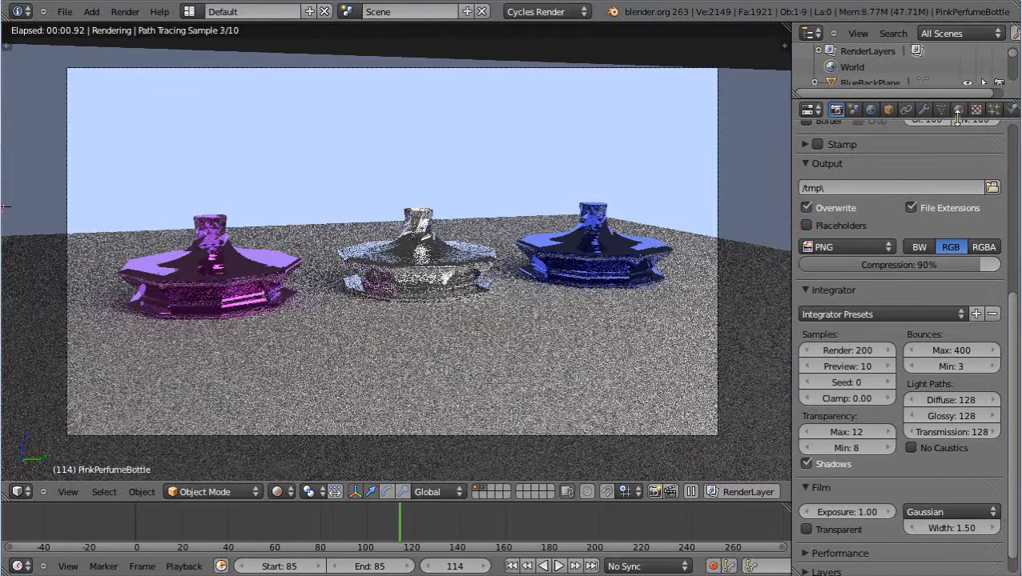
{"action": "left_click", "coordinate": [955, 109]}
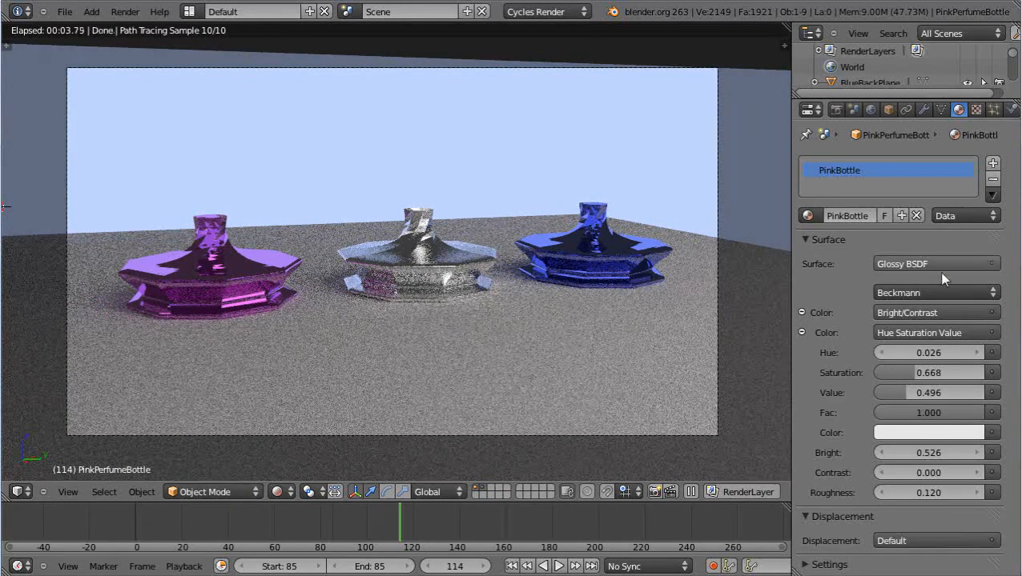
{"action": "mouse_move", "coordinate": [995, 269]}
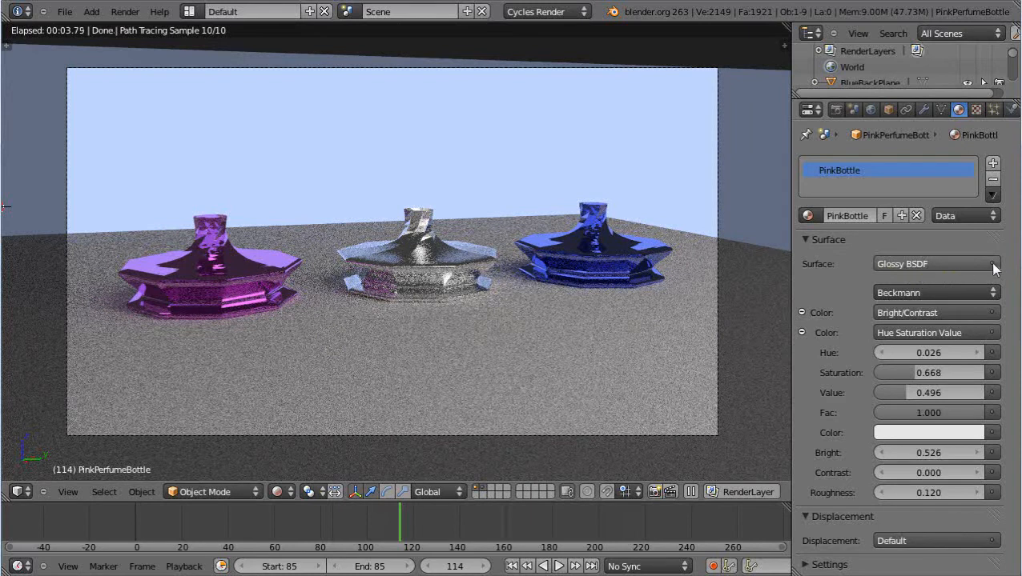
{"action": "left_click", "coordinate": [932, 263]}
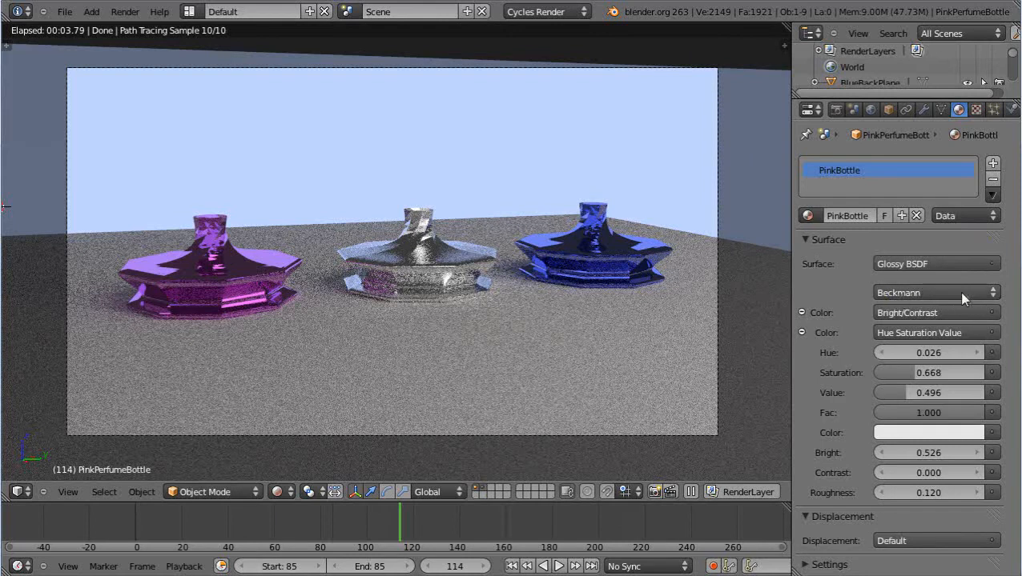
{"action": "mouse_move", "coordinate": [962, 296]}
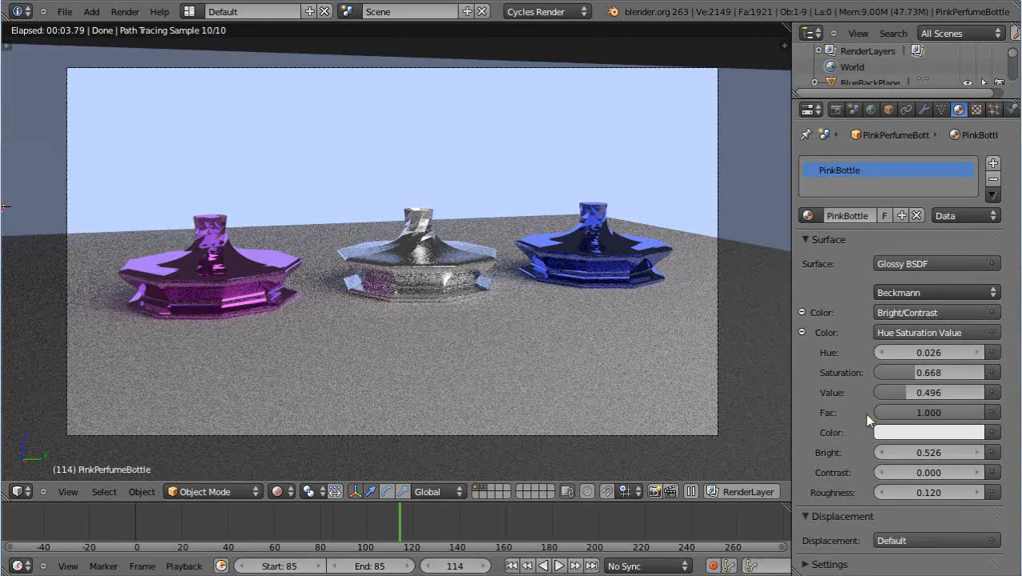
{"action": "mouse_move", "coordinate": [653, 479]}
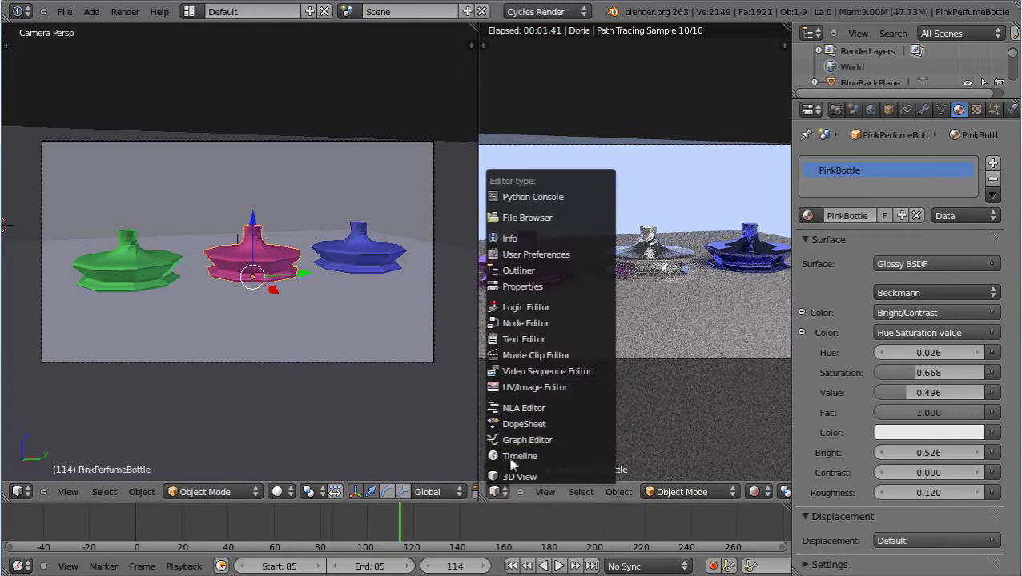
{"action": "mouse_move", "coordinate": [524, 423]}
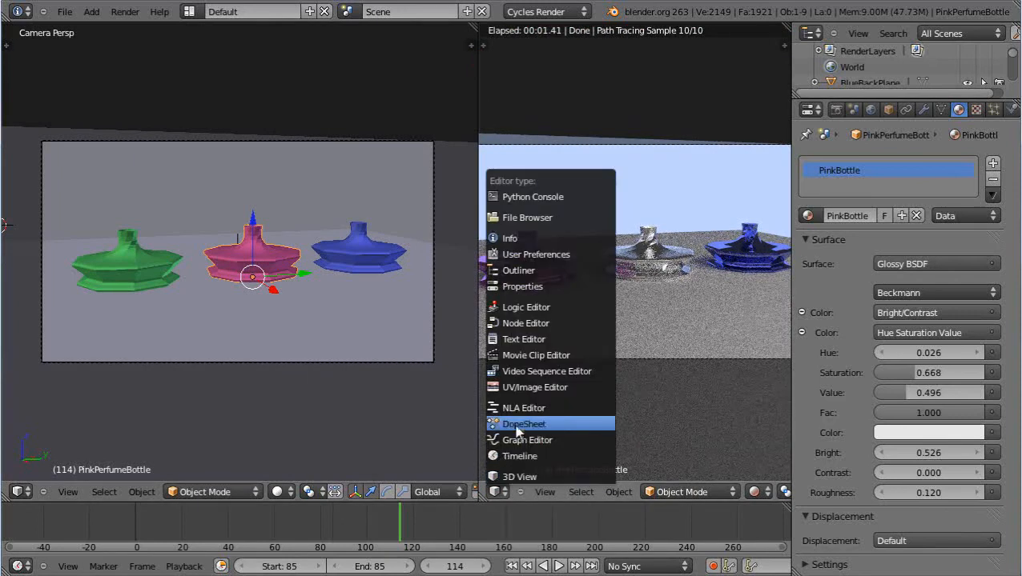
Step: Set the split area to Node Editor showing the pink bottle's Hue/Saturation, Bright/Contrast, Glossy chain
{"action": "left_click", "coordinate": [525, 323]}
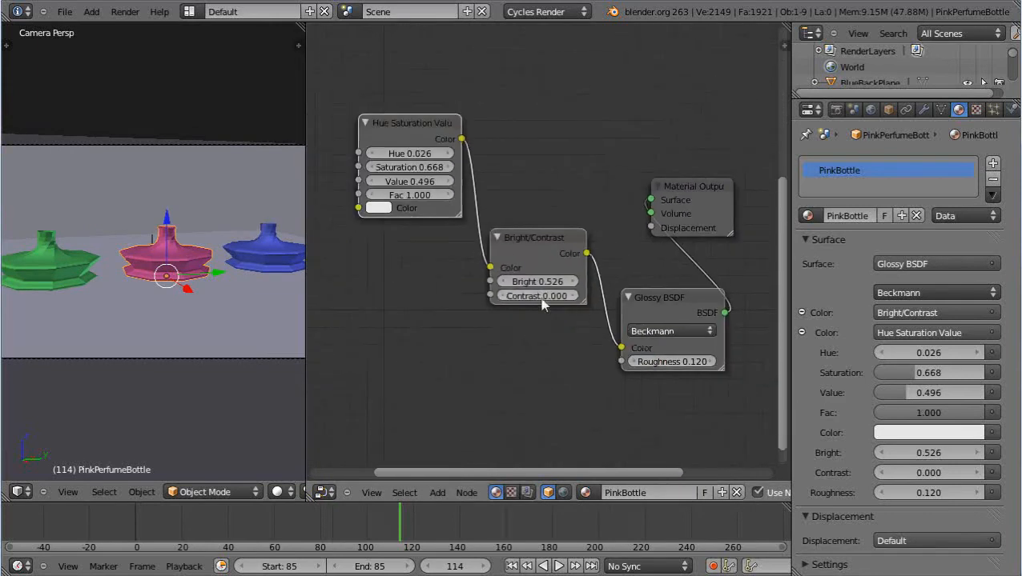
{"action": "mouse_move", "coordinate": [692, 198]}
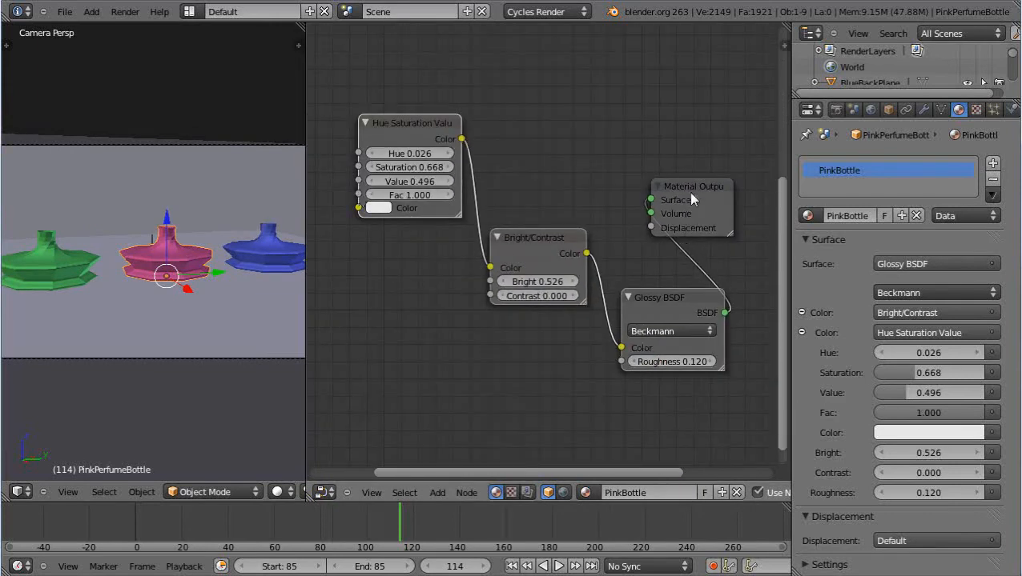
{"action": "mouse_move", "coordinate": [472, 234]}
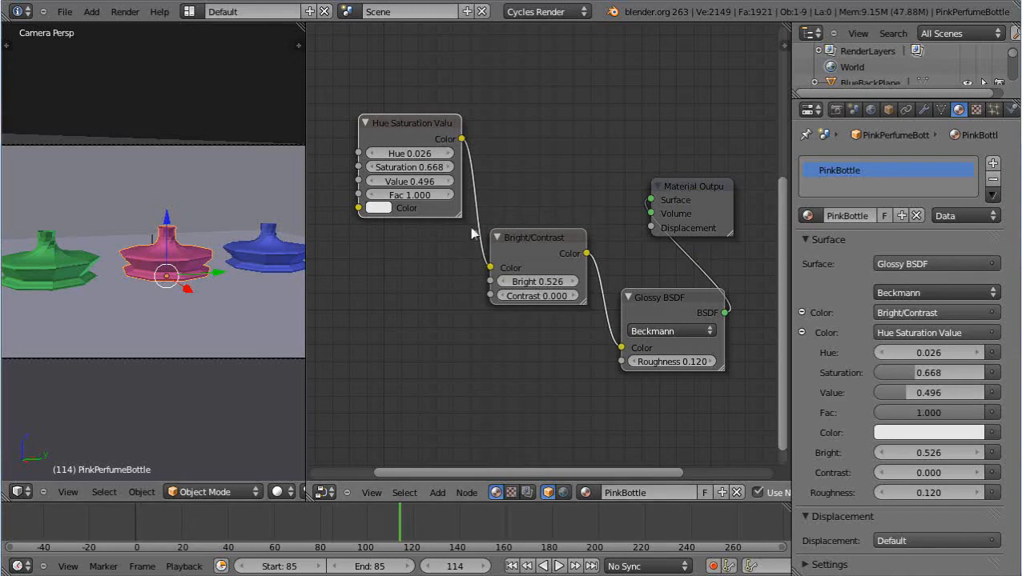
Step: Select the blue bottle to display its single Glass BSDF material in the Node Editor
{"action": "left_click", "coordinate": [264, 253]}
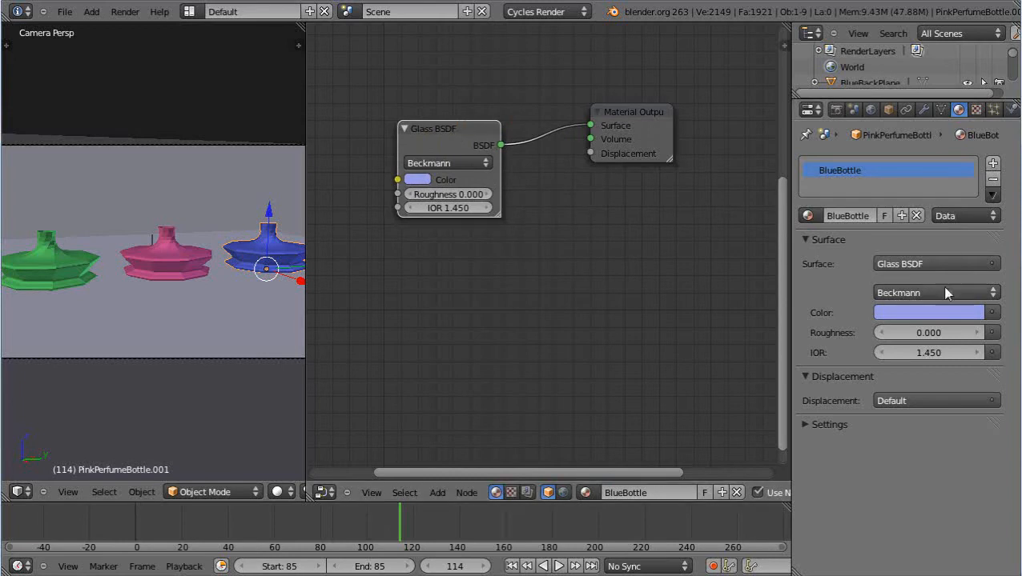
{"action": "left_click", "coordinate": [935, 263]}
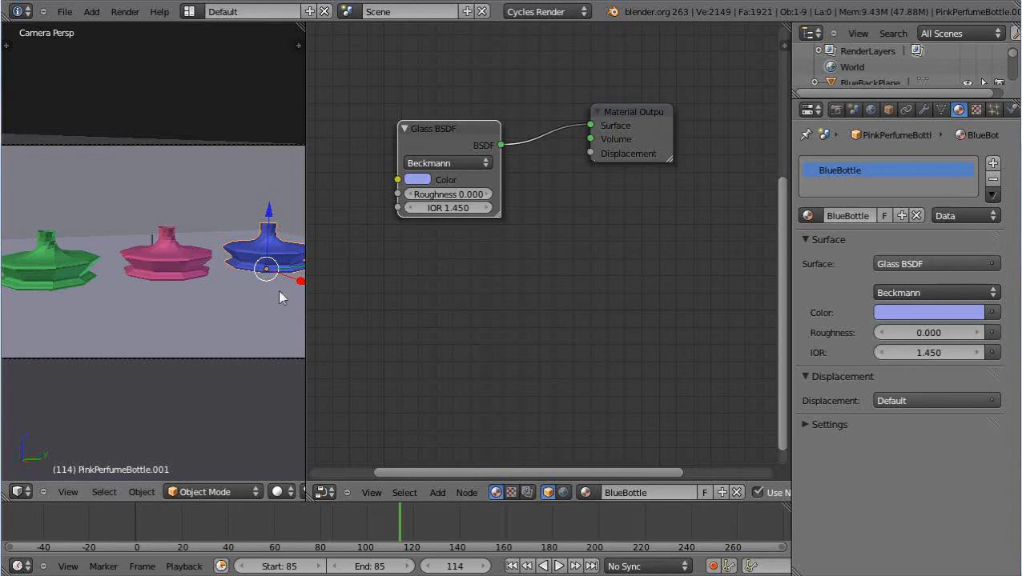
{"action": "mouse_move", "coordinate": [921, 265]}
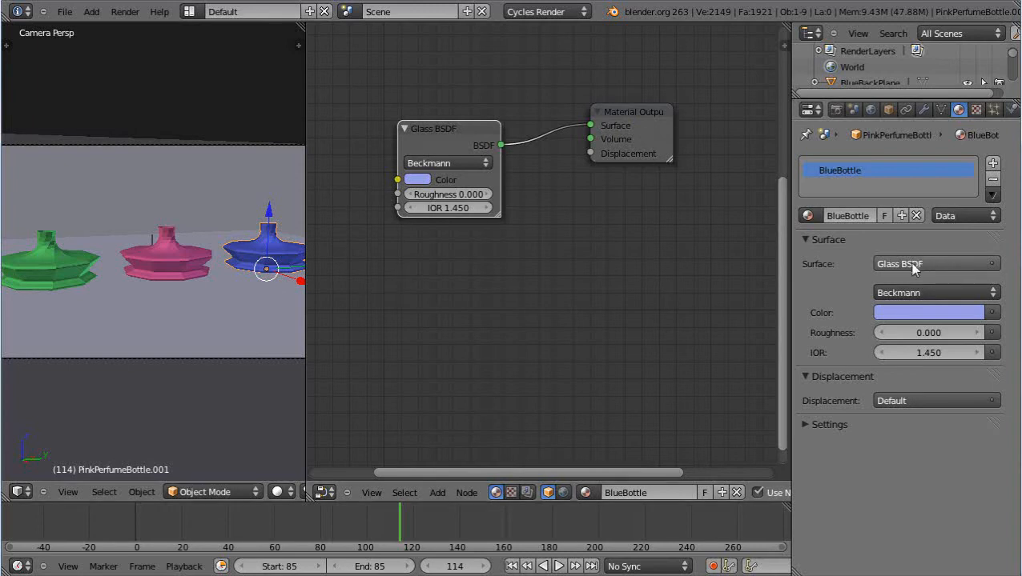
{"action": "left_click", "coordinate": [166, 256]}
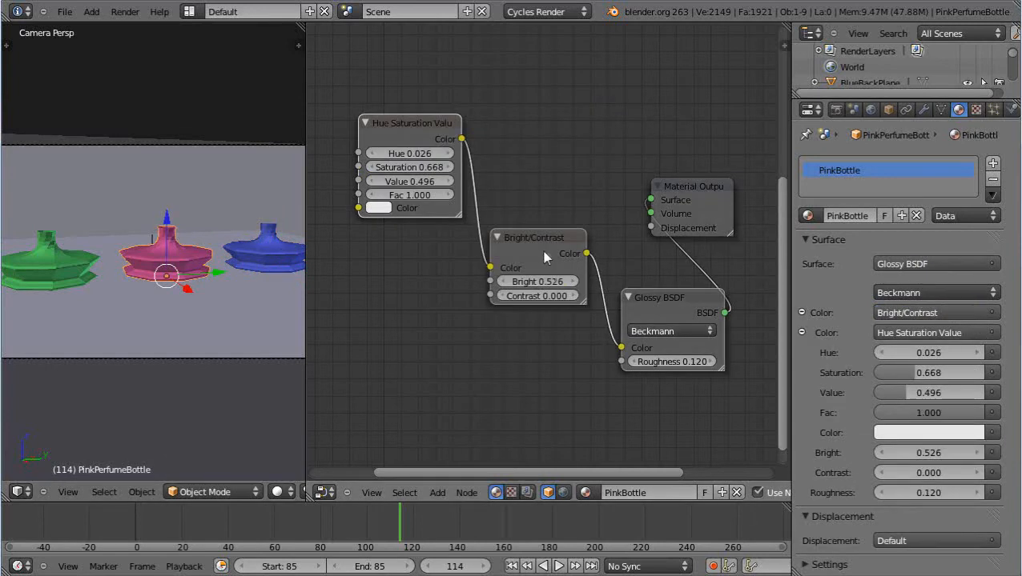
{"action": "mouse_move", "coordinate": [540, 247]}
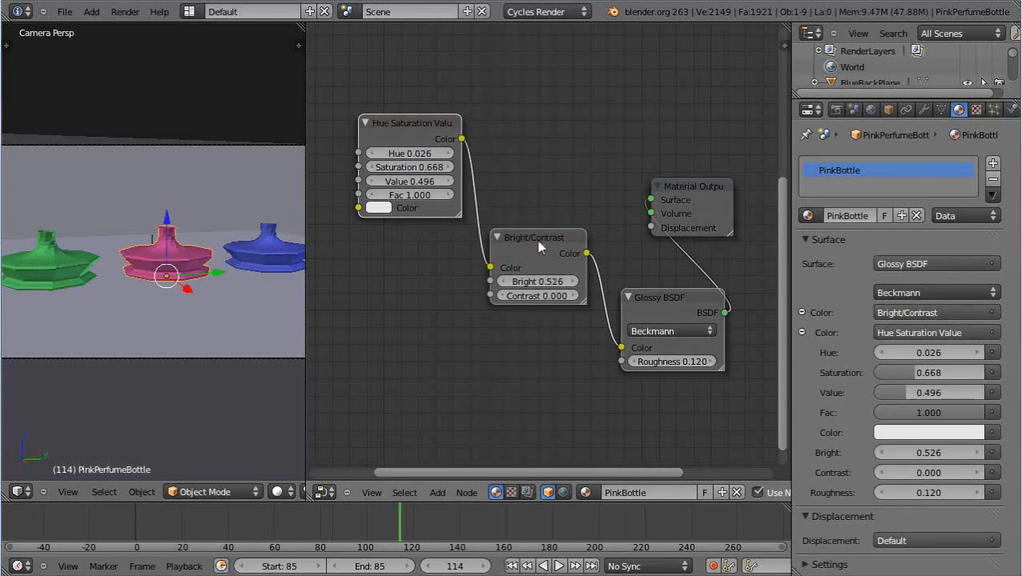
{"action": "mouse_move", "coordinate": [445, 128]}
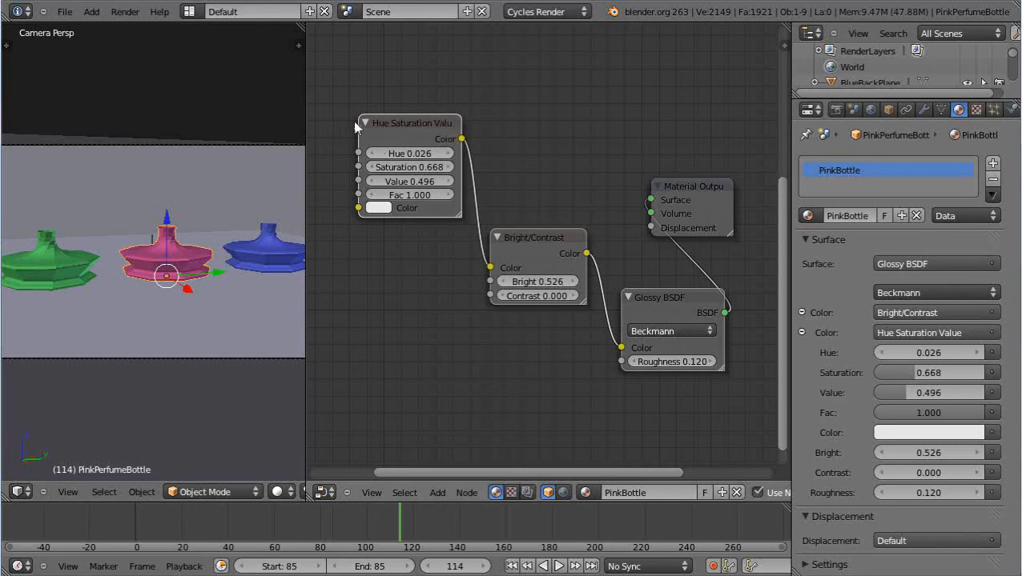
{"action": "mouse_move", "coordinate": [634, 329]}
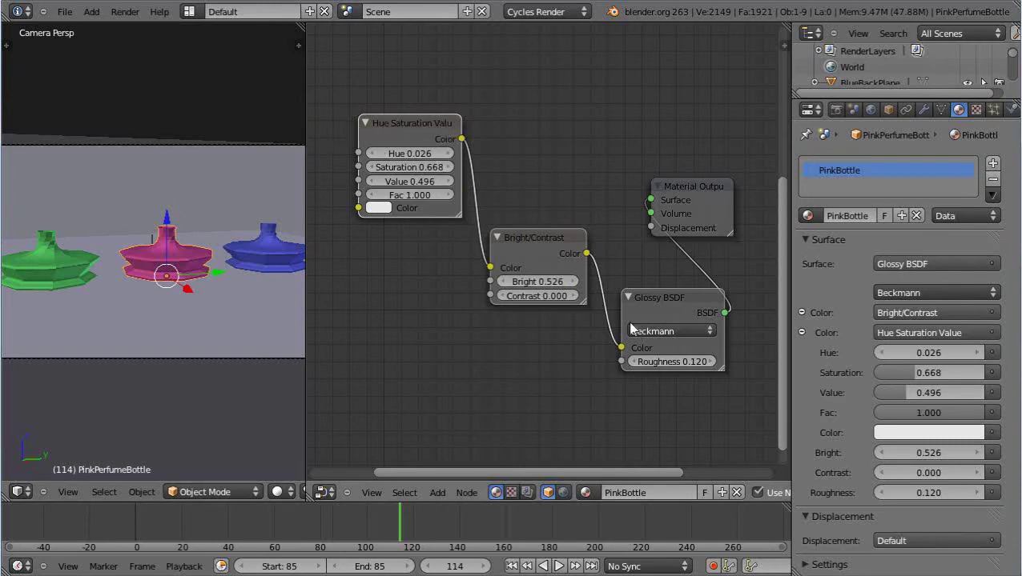
{"action": "mouse_move", "coordinate": [507, 194]}
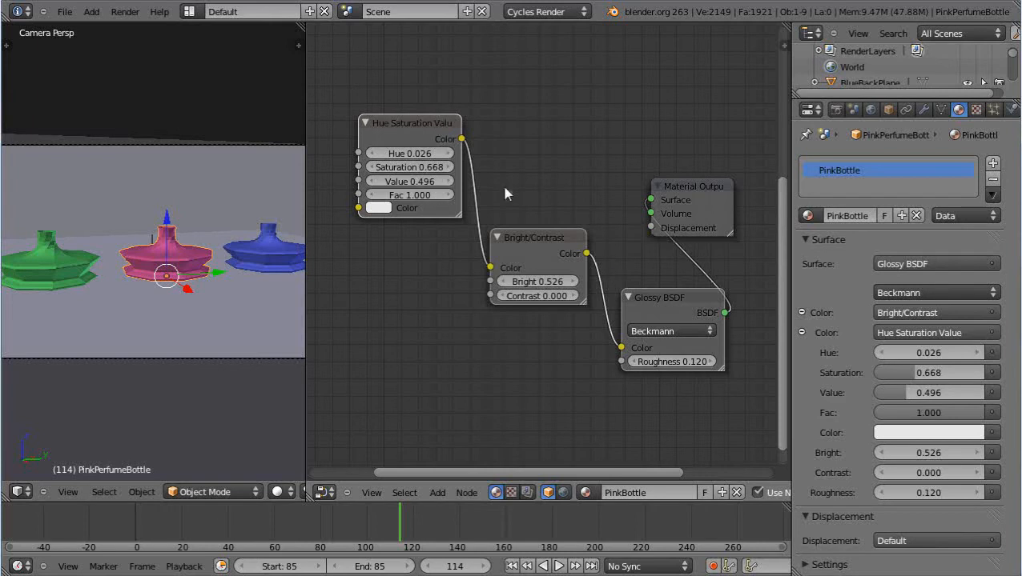
{"action": "mouse_move", "coordinate": [611, 279]}
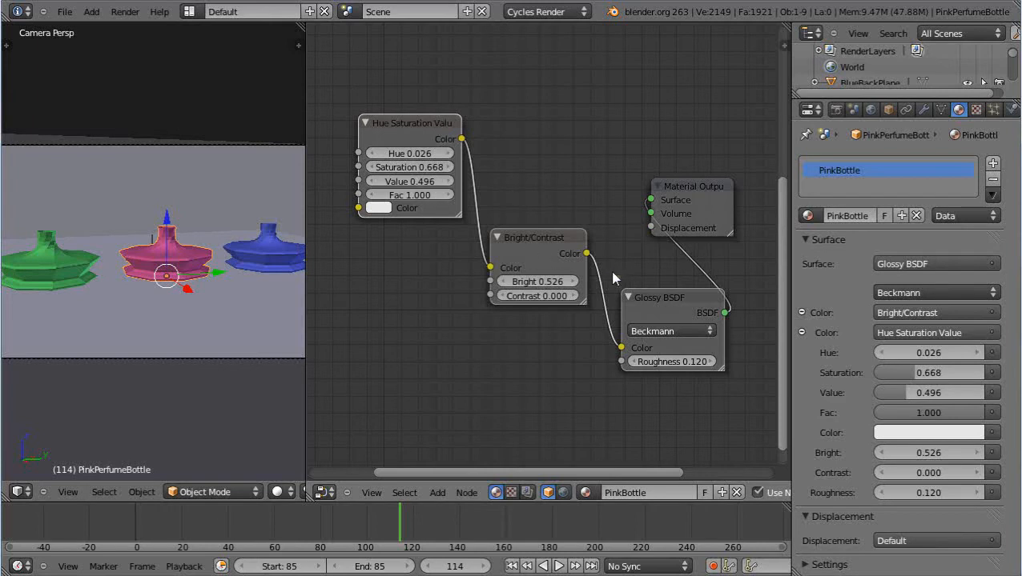
{"action": "mouse_move", "coordinate": [619, 271]}
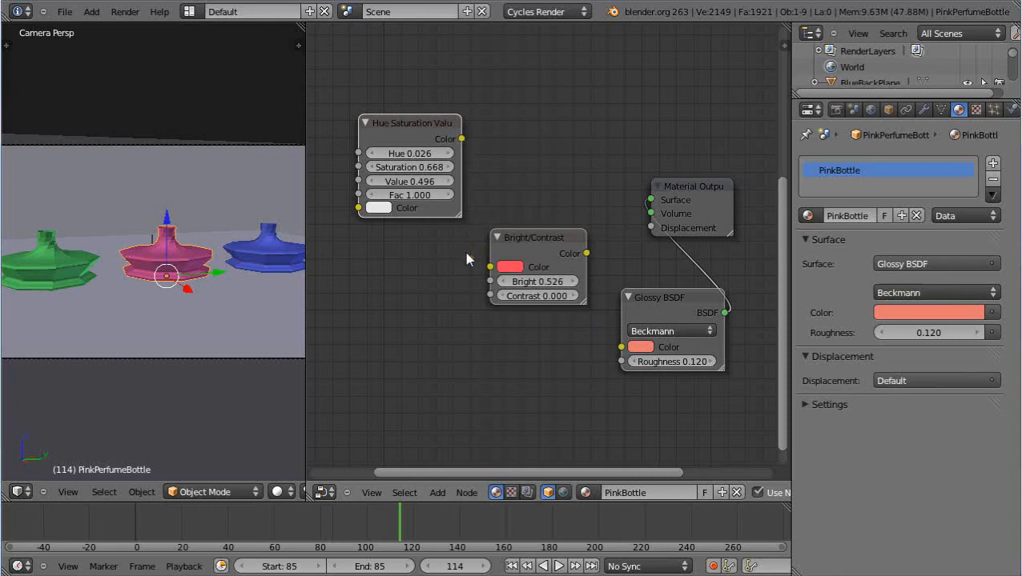
{"action": "mouse_move", "coordinate": [447, 189]}
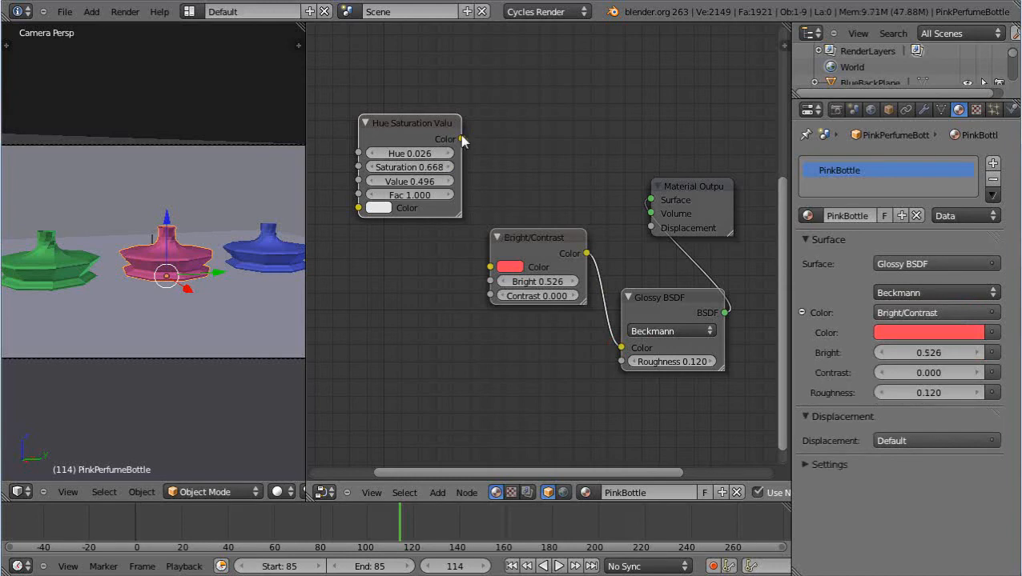
{"action": "left_click_drag", "start_coordinate": [461, 138], "coordinate": [489, 267]}
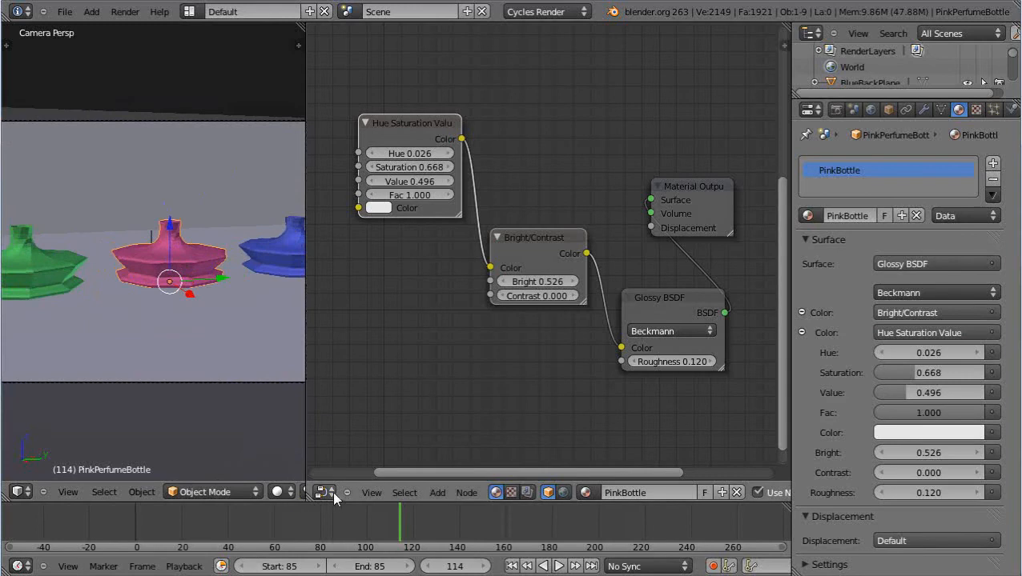
{"action": "mouse_move", "coordinate": [276, 493]}
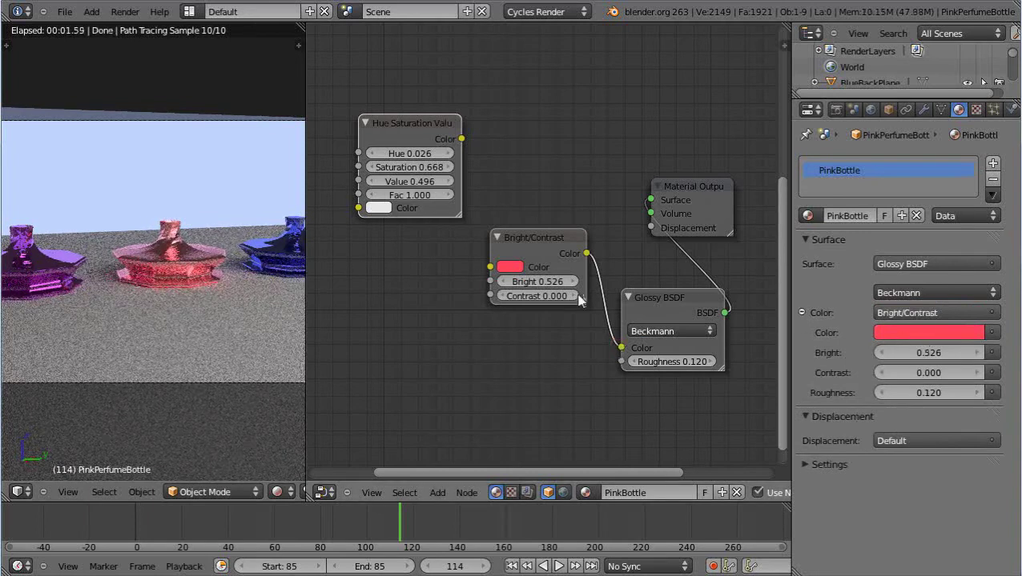
Step: Adjust the Bright/Contrast node's brightness to 0.614
{"action": "left_click_drag", "start_coordinate": [512, 282], "coordinate": [560, 282]}
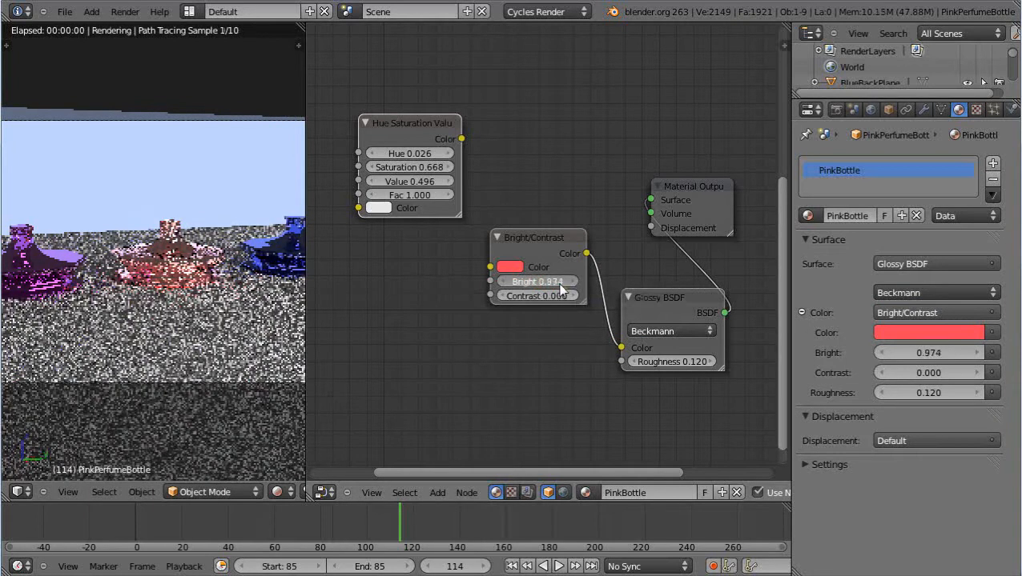
{"action": "left_click_drag", "start_coordinate": [528, 282], "coordinate": [553, 281]}
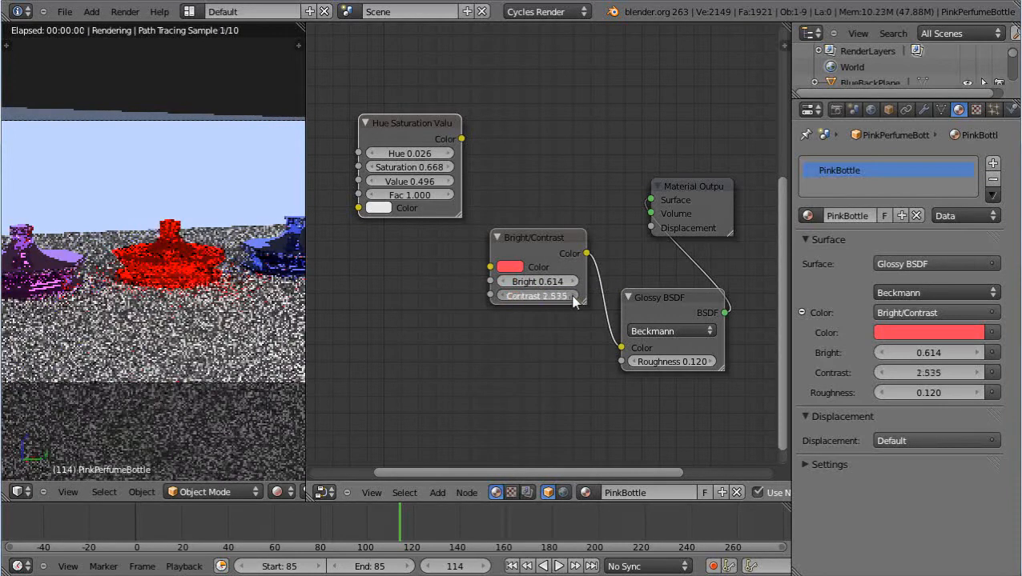
Step: Set the contrast to 0.986 and relink Hue Saturation Value Color into Bright/Contrast
{"action": "left_click_drag", "start_coordinate": [528, 295], "coordinate": [572, 295]}
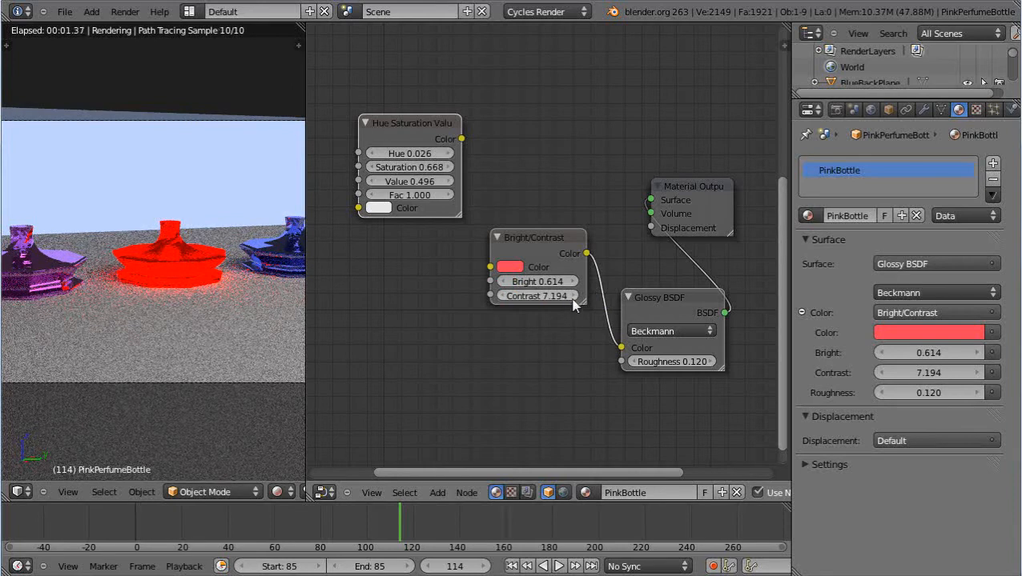
{"action": "mouse_move", "coordinate": [542, 308]}
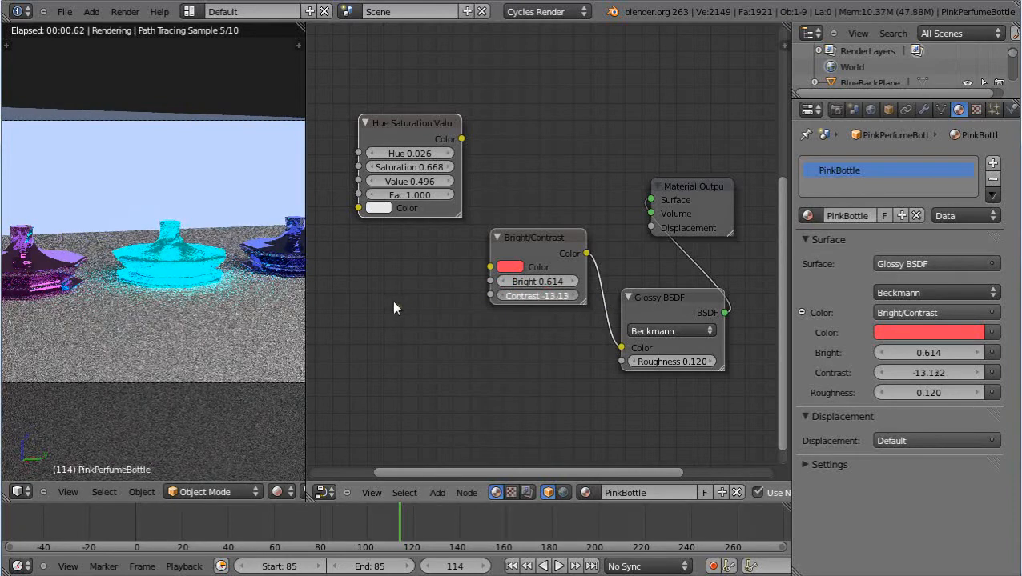
{"action": "left_click_drag", "start_coordinate": [520, 295], "coordinate": [553, 295]}
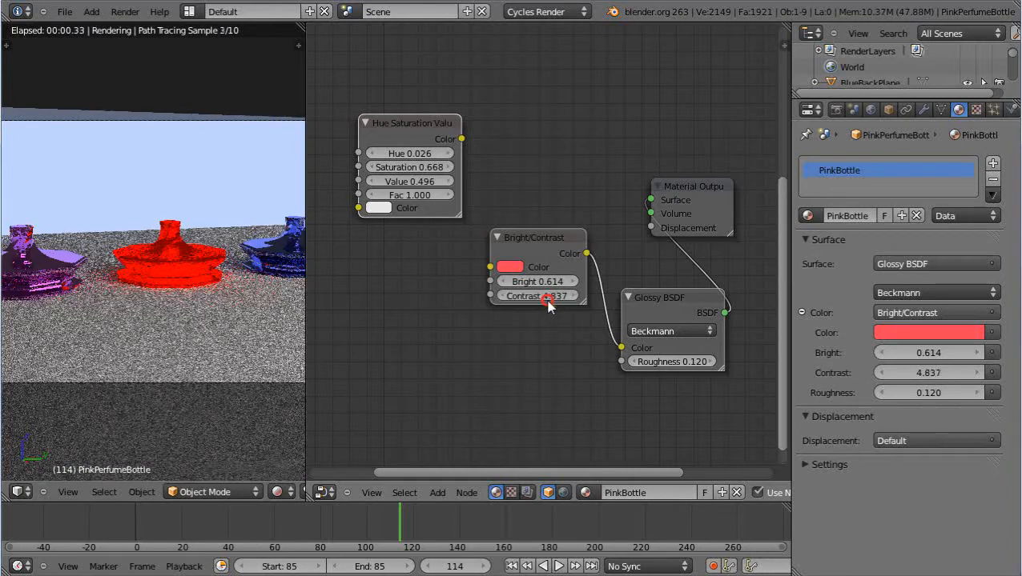
{"action": "left_click_drag", "start_coordinate": [553, 295], "coordinate": [496, 295]}
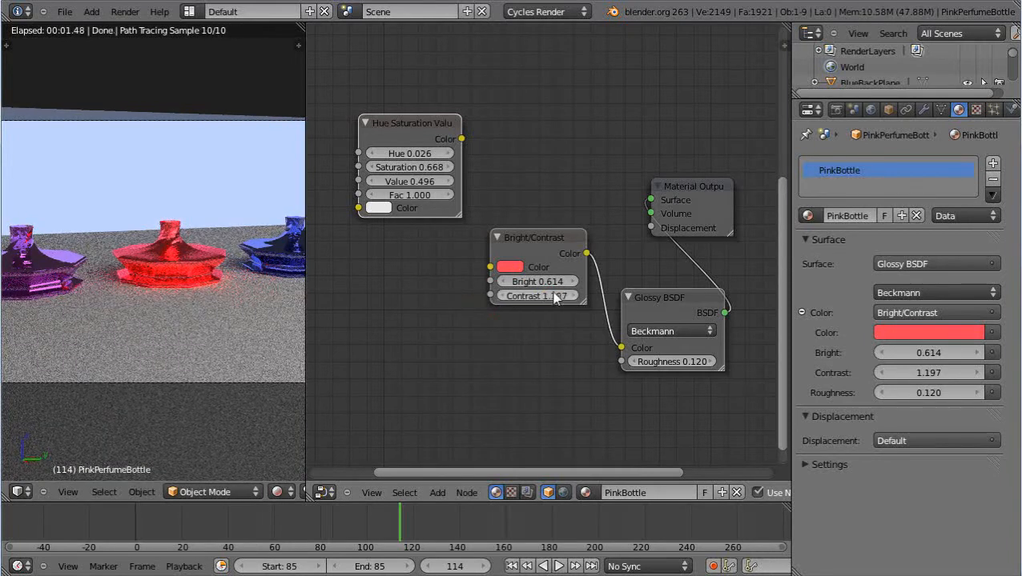
{"action": "left_click_drag", "start_coordinate": [560, 296], "coordinate": [537, 296]}
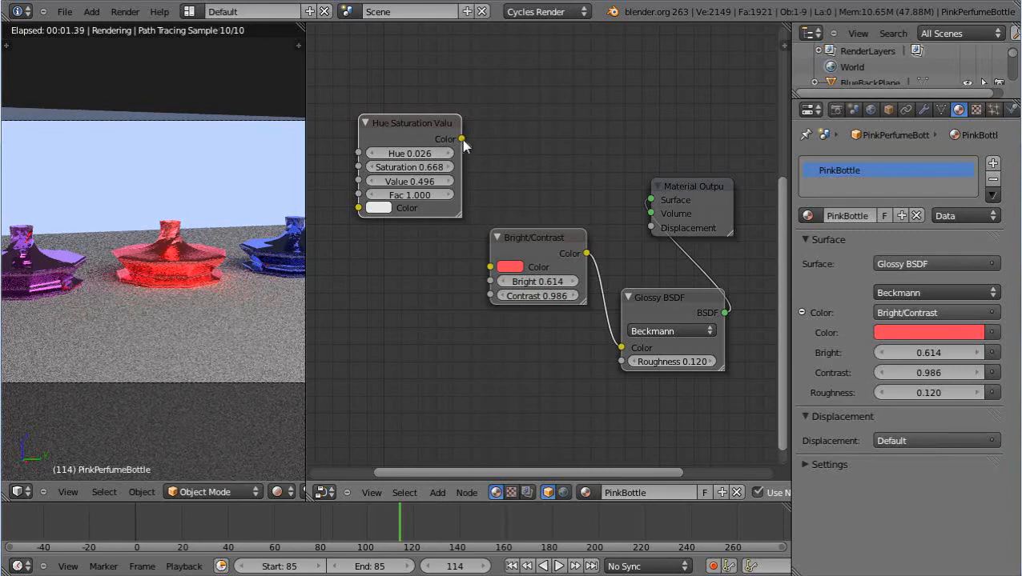
{"action": "left_click_drag", "start_coordinate": [462, 138], "coordinate": [493, 267]}
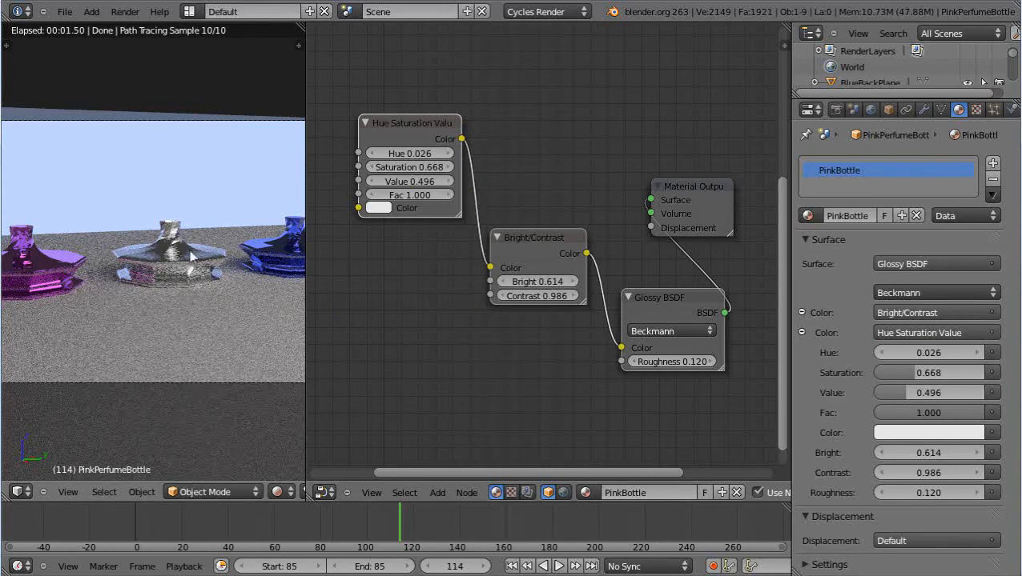
{"action": "mouse_move", "coordinate": [711, 370]}
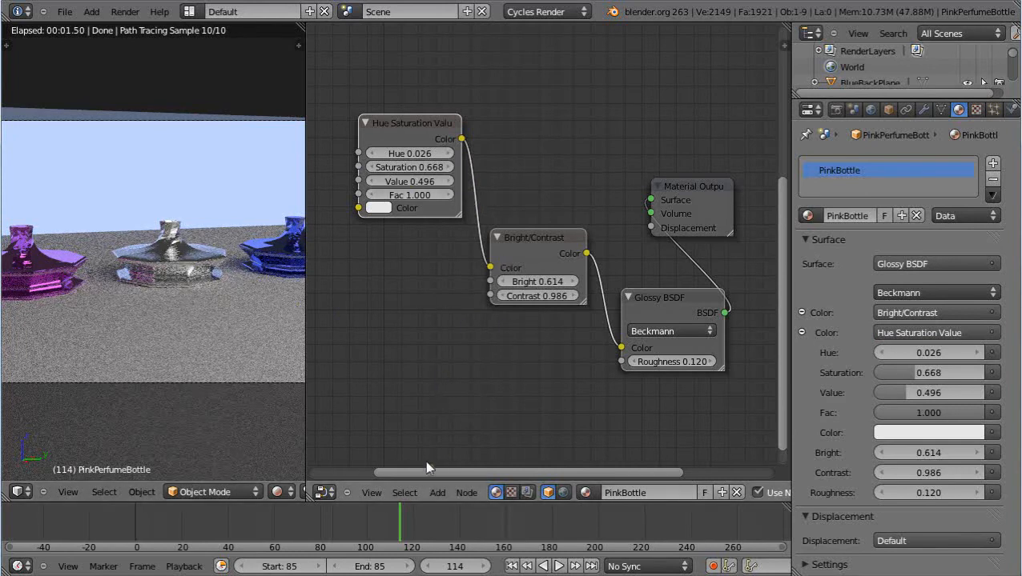
Step: Bring up the Add node list to insert a Mix node into the material tree
{"action": "left_click", "coordinate": [437, 493]}
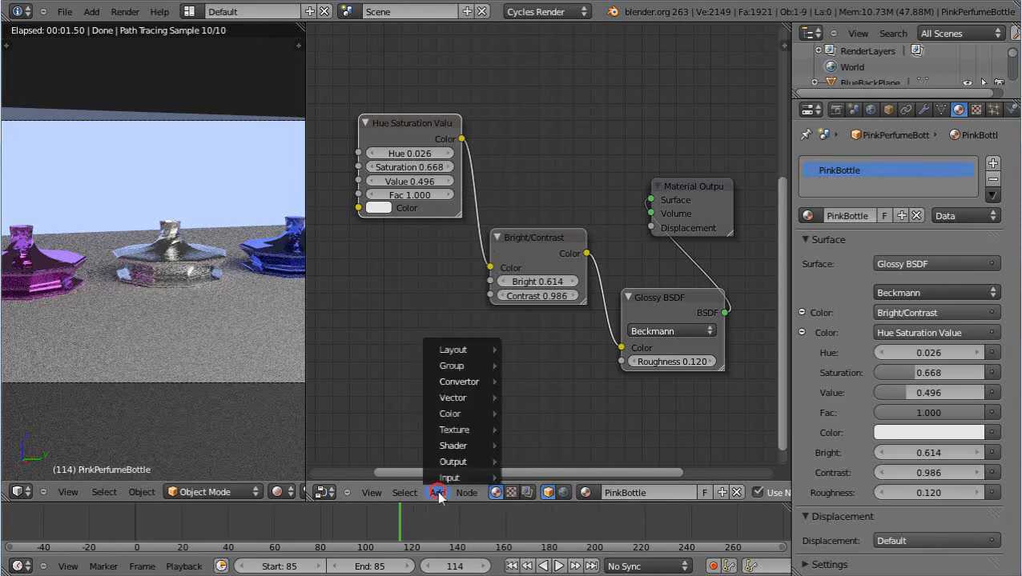
{"action": "mouse_move", "coordinate": [458, 381]}
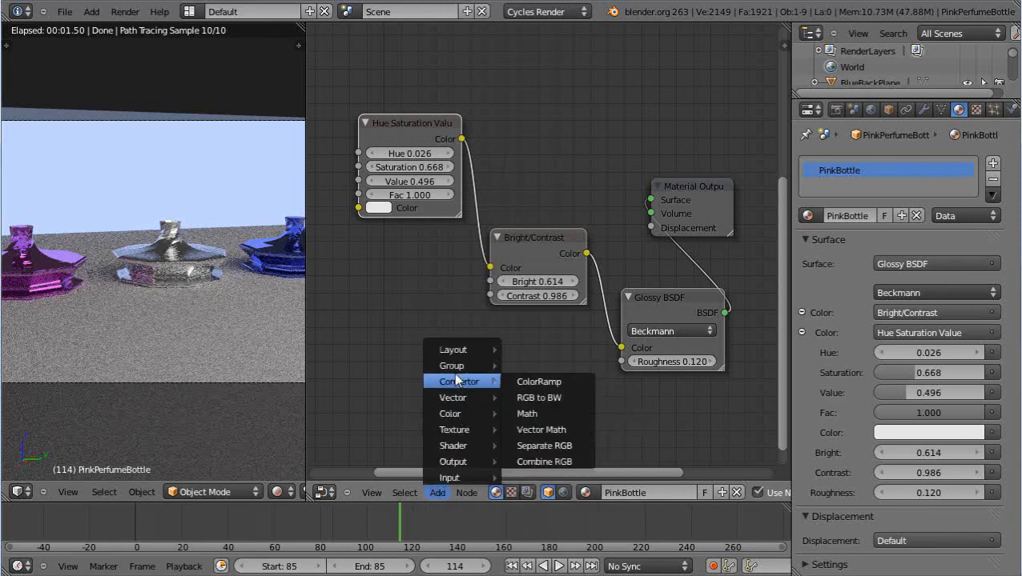
{"action": "mouse_move", "coordinate": [450, 413]}
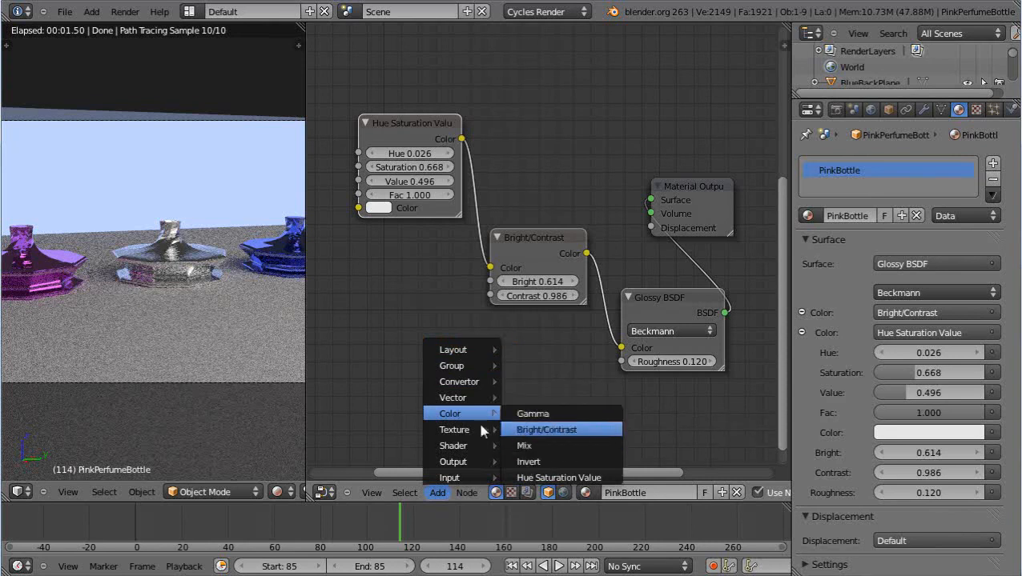
{"action": "mouse_move", "coordinate": [462, 418]}
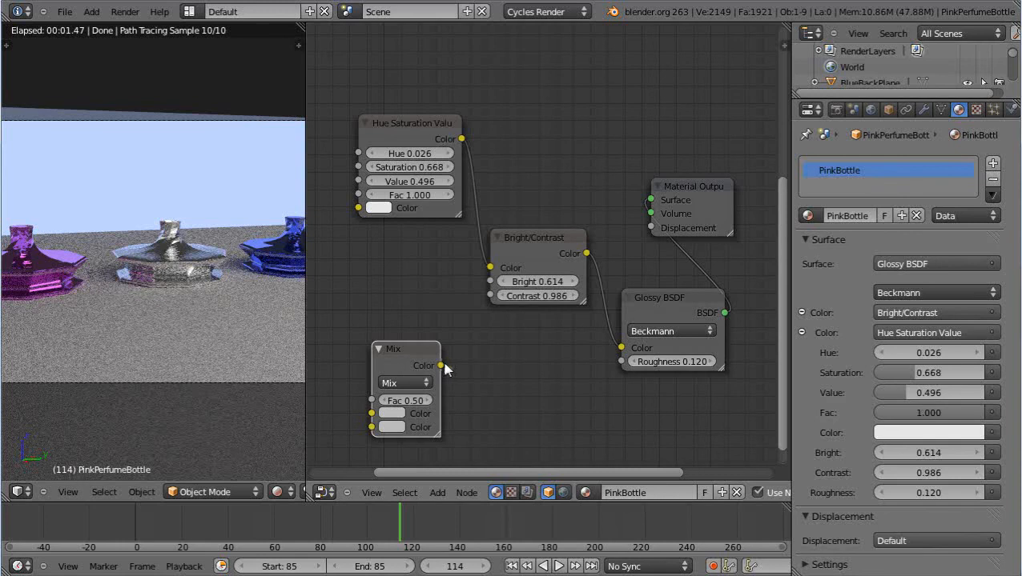
{"action": "mouse_move", "coordinate": [459, 366]}
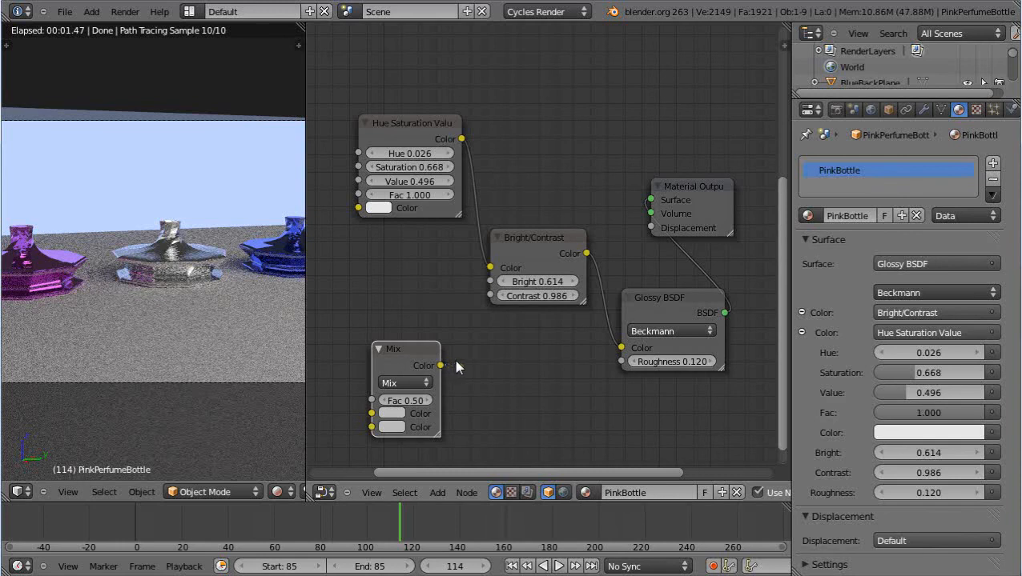
{"action": "mouse_move", "coordinate": [466, 362]}
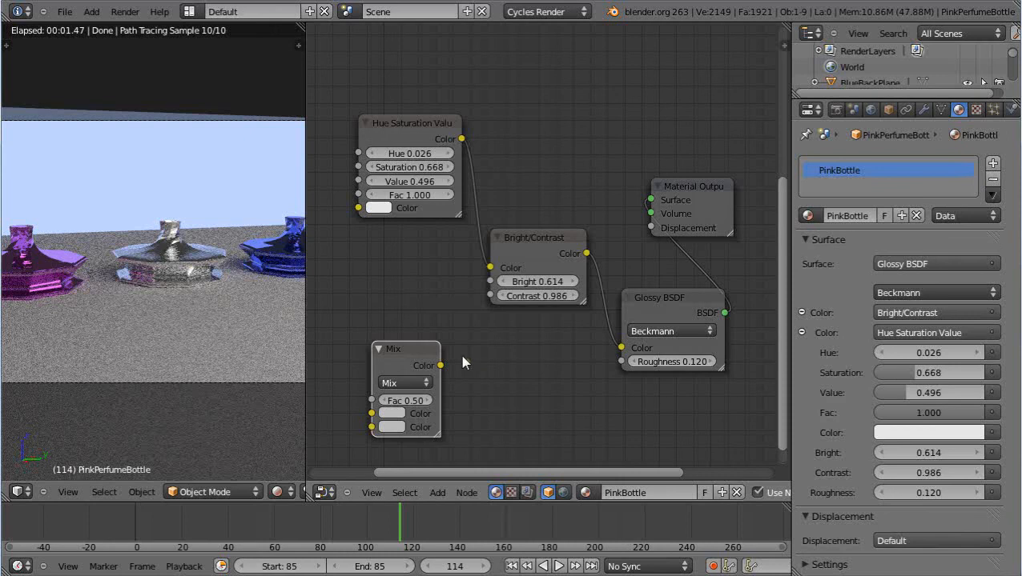
{"action": "mouse_move", "coordinate": [490, 343]}
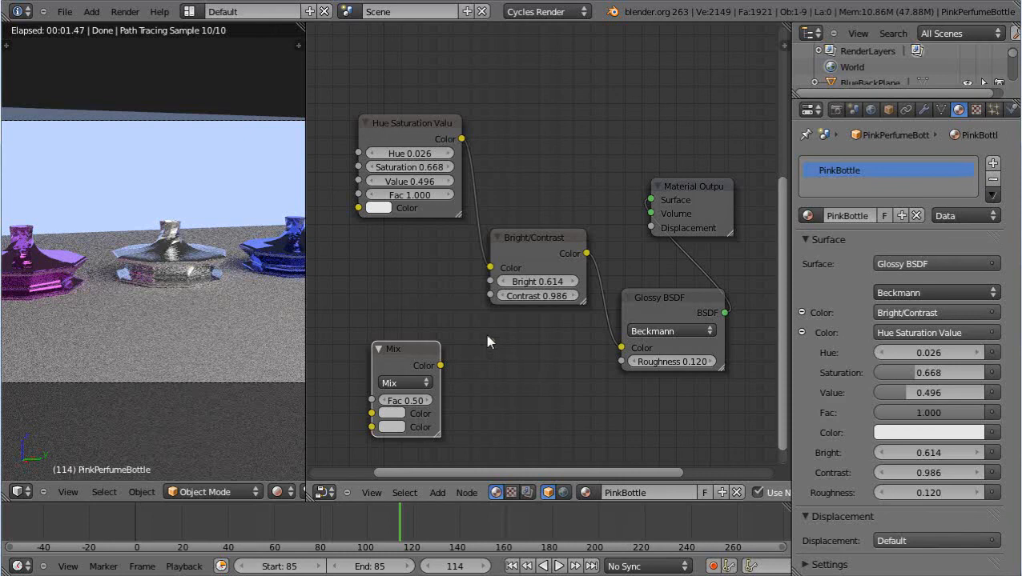